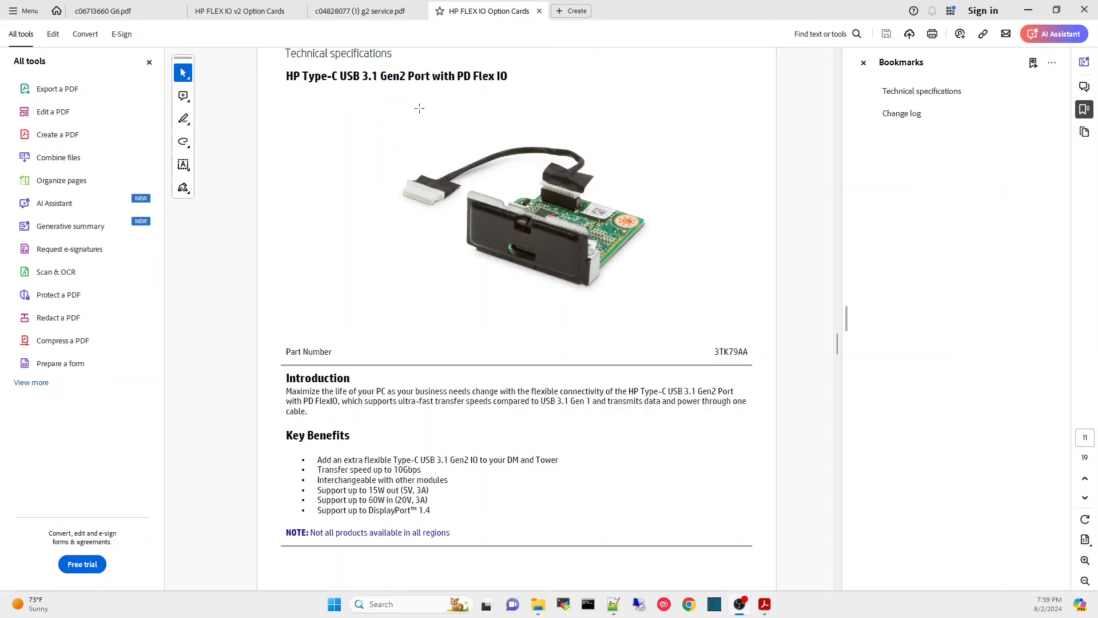
pyautogui.moveTo(350, 231)
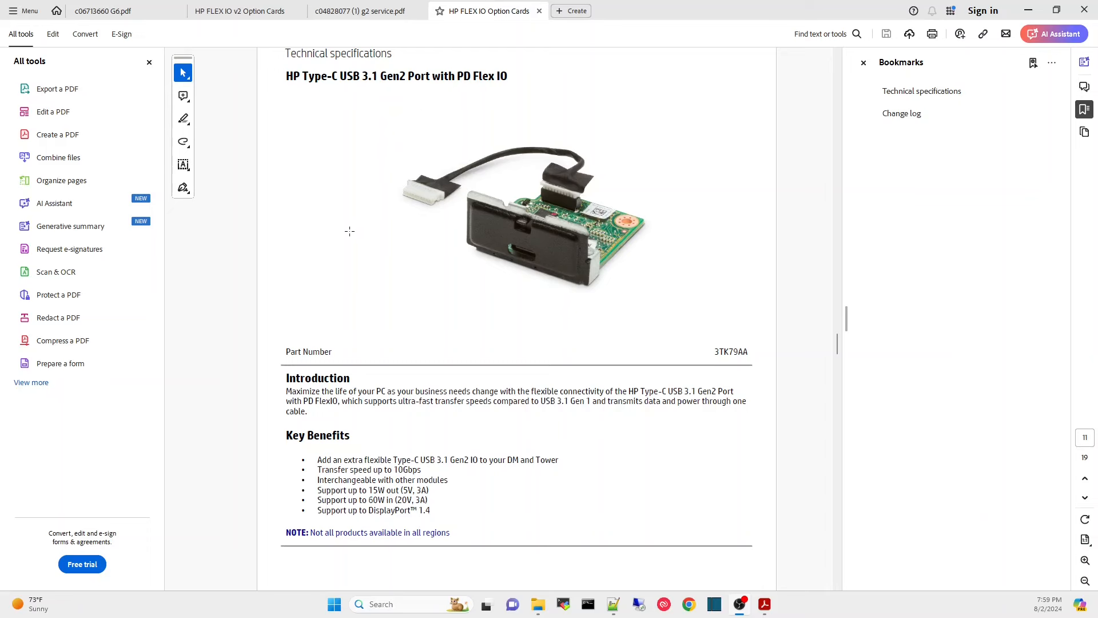
# Highlight the HP EliteDesk 800 G4 DM (35W) compatibility line and continue to the Thunderbolt 3.0 page
pyautogui.scroll(-3)
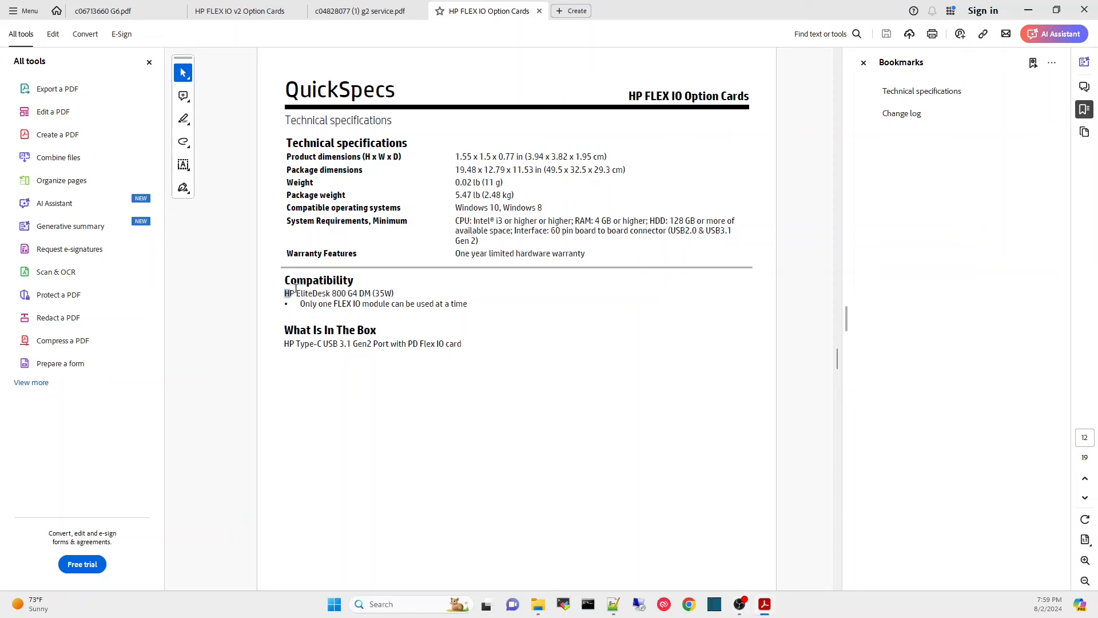
pyautogui.moveTo(285, 292); pyautogui.dragTo(395, 292)
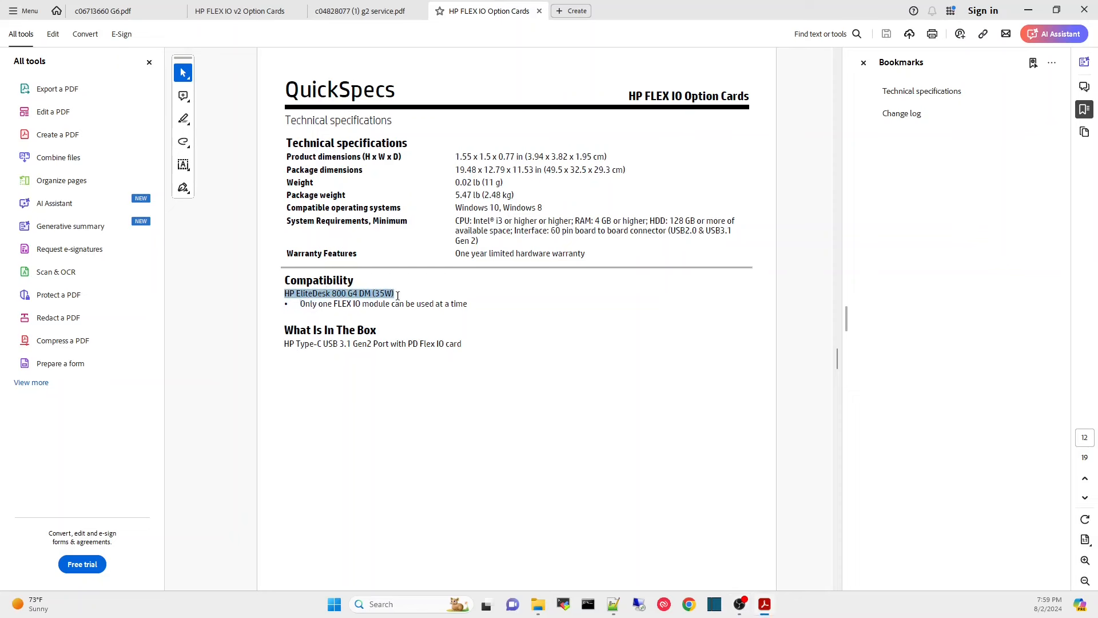
pyautogui.click(339, 293)
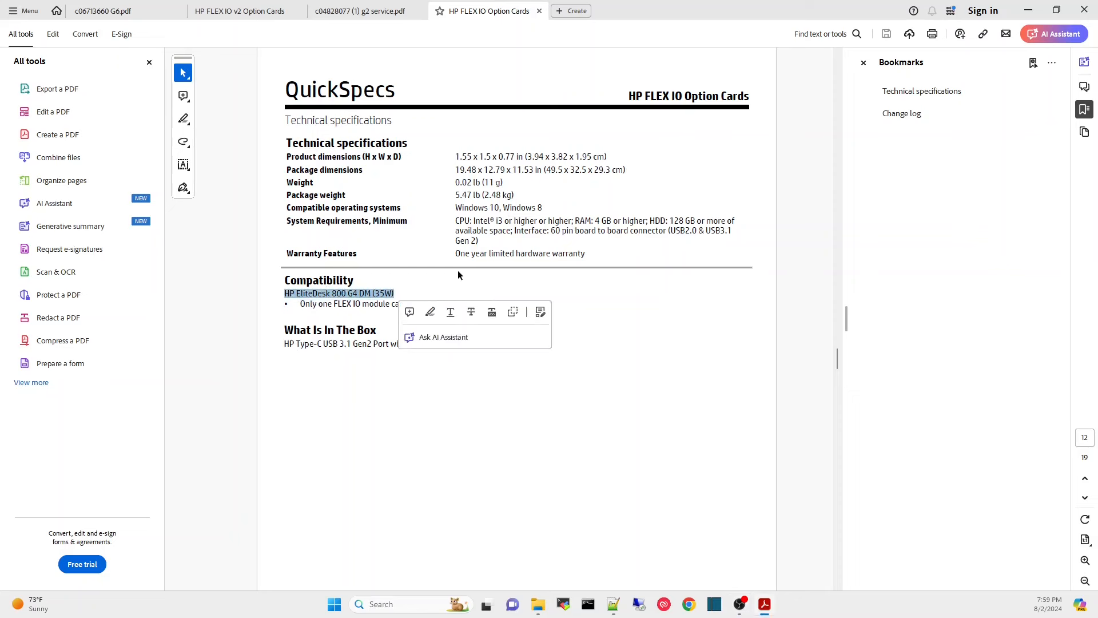
pyautogui.scroll(-3)
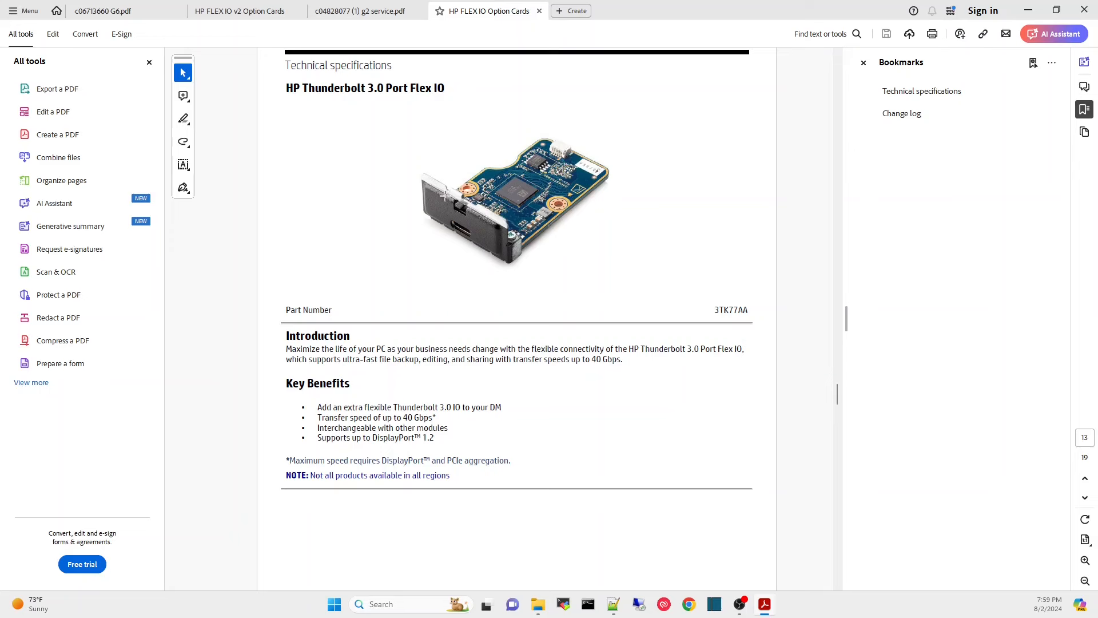
pyautogui.moveTo(594, 151)
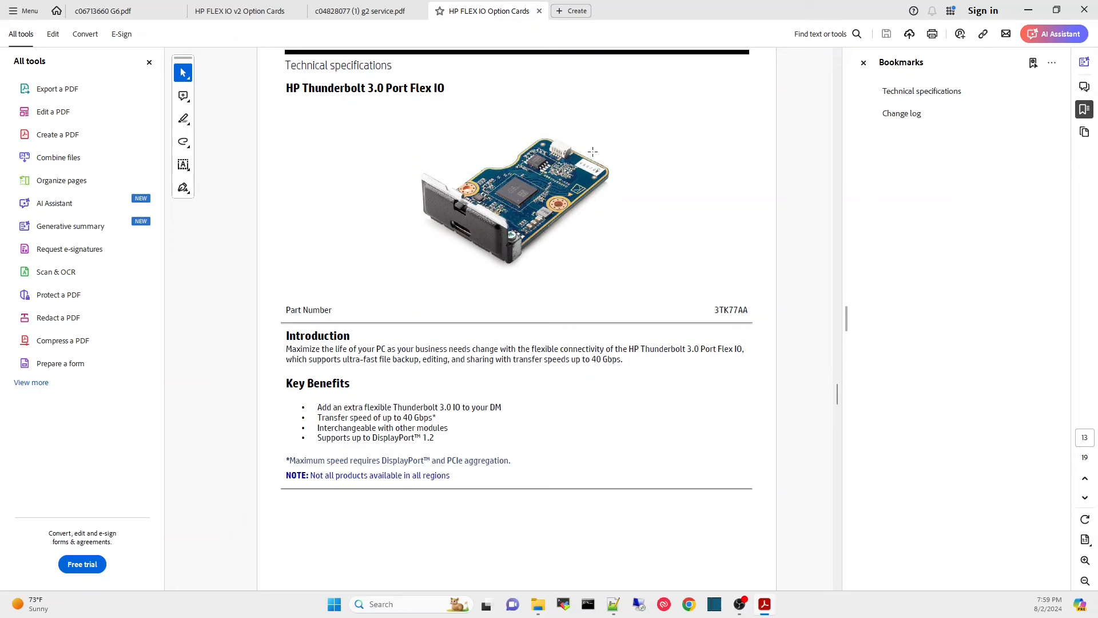
pyautogui.moveTo(485, 215)
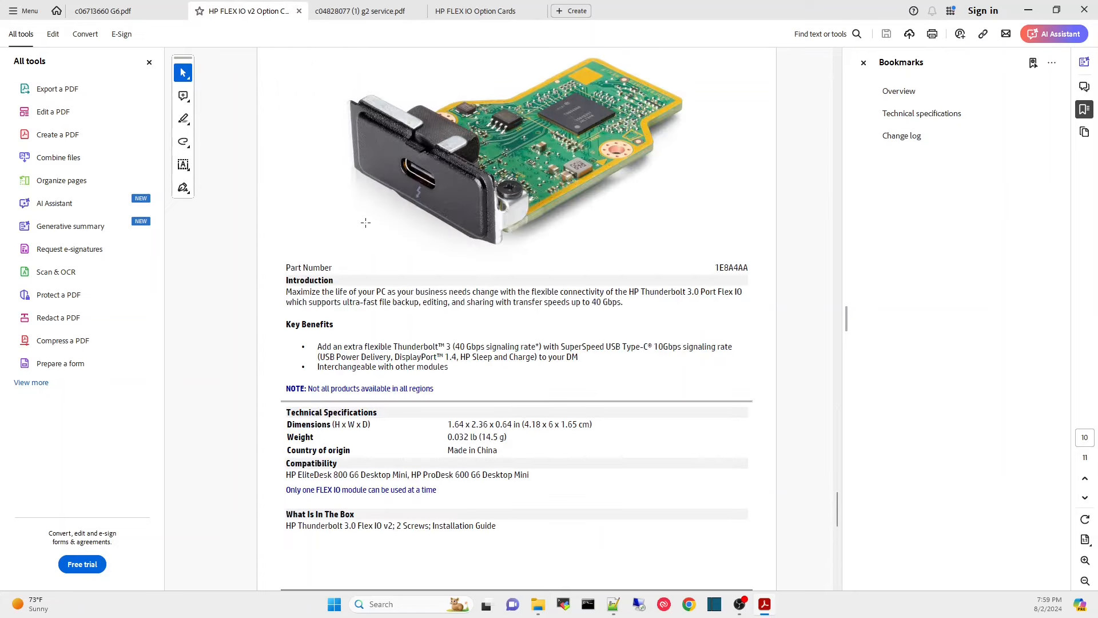
# Scroll up the v2 Option Cards PDF toward the HP Serial Port Flex IO 2nd v2 page
pyautogui.scroll(3)
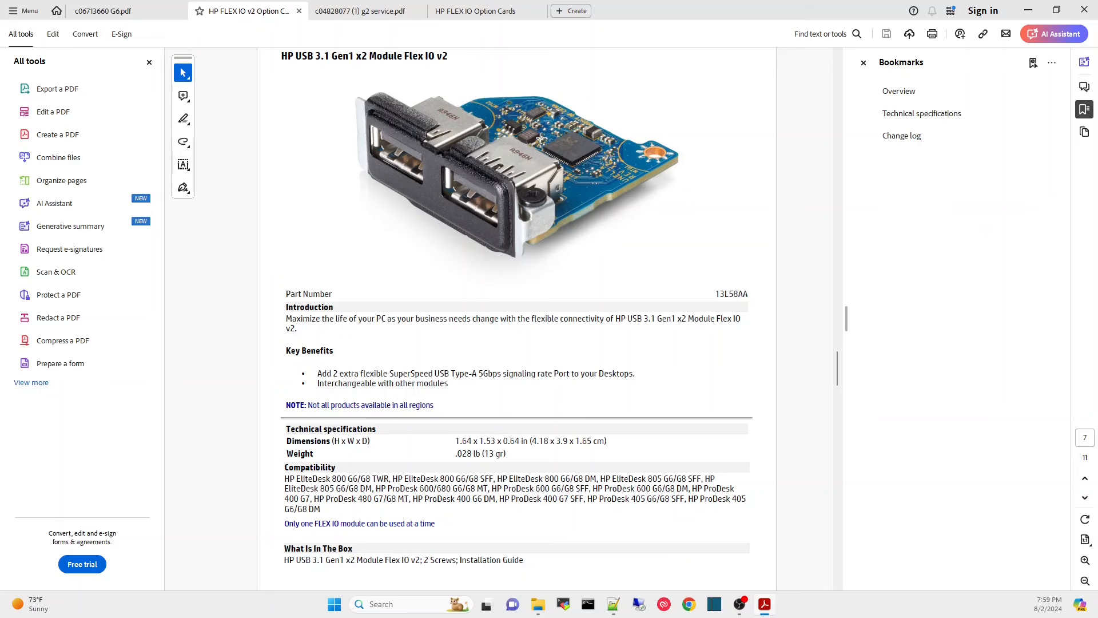
pyautogui.moveTo(543, 137)
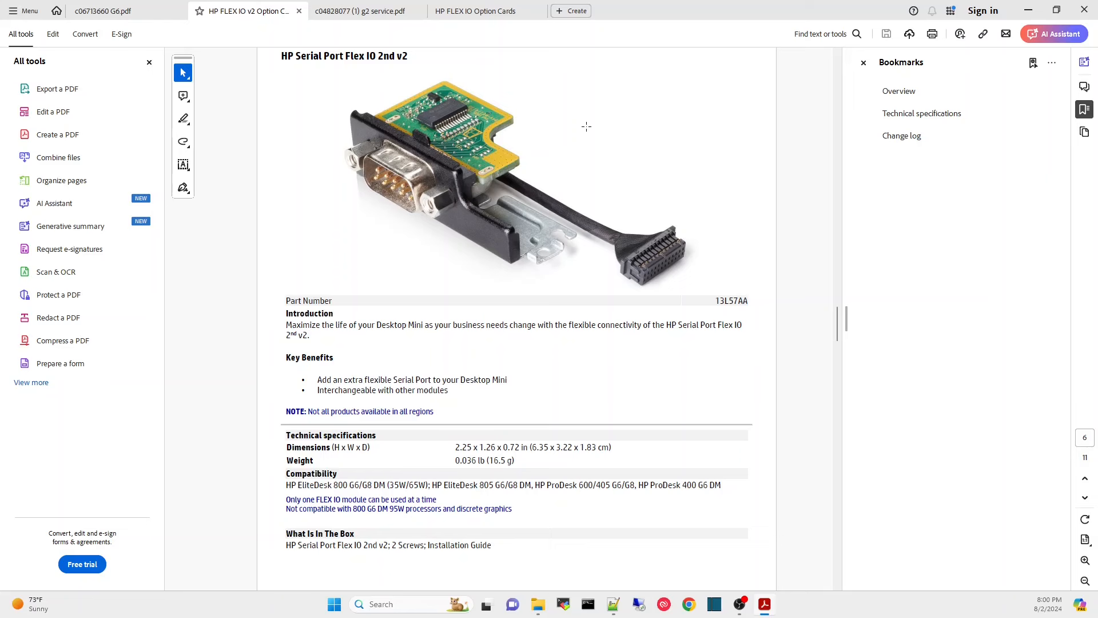
pyautogui.moveTo(488, 267)
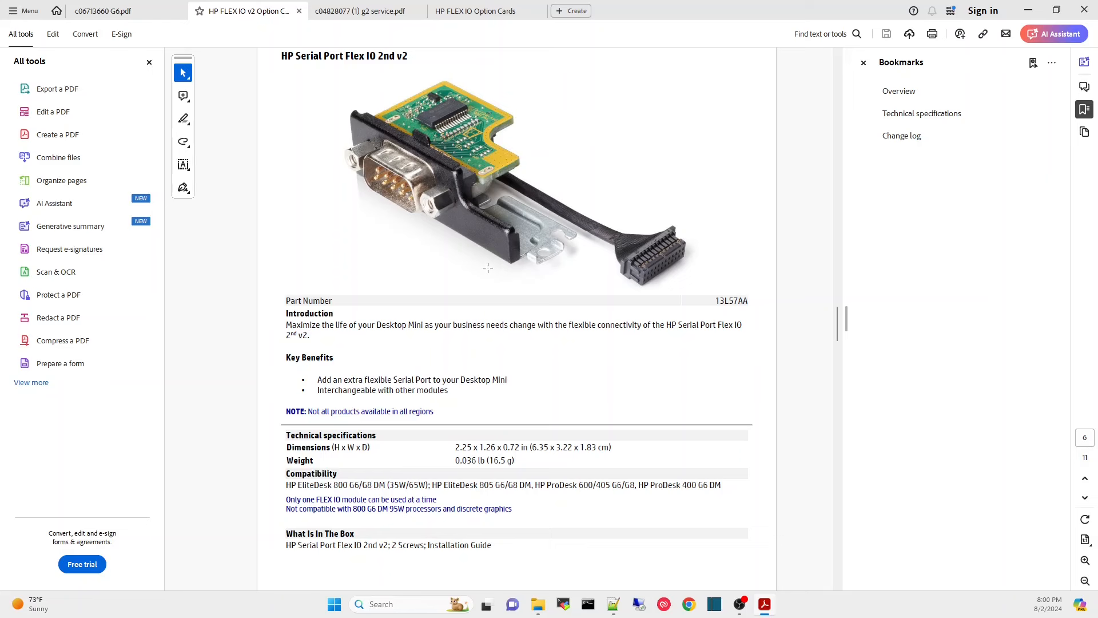
pyautogui.moveTo(449, 180)
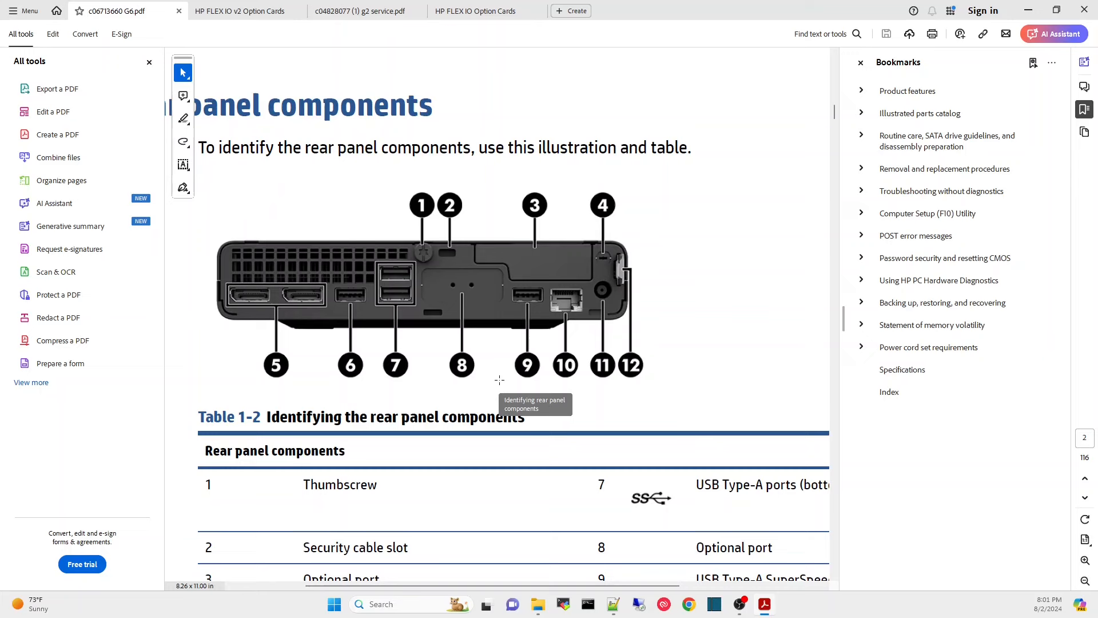
pyautogui.moveTo(476, 289)
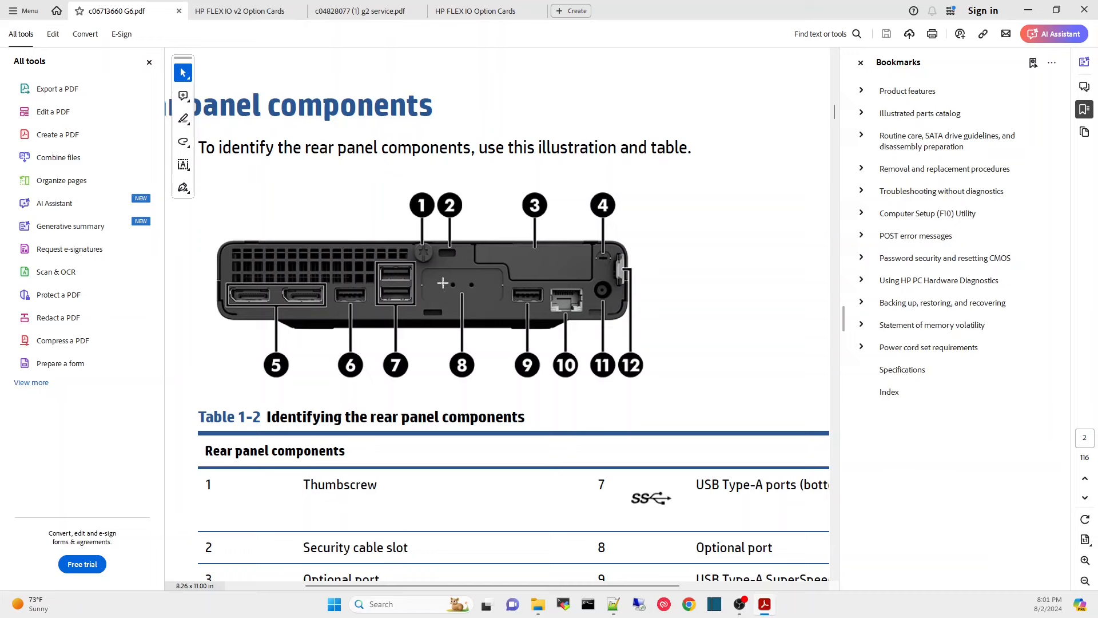
pyautogui.moveTo(437, 282)
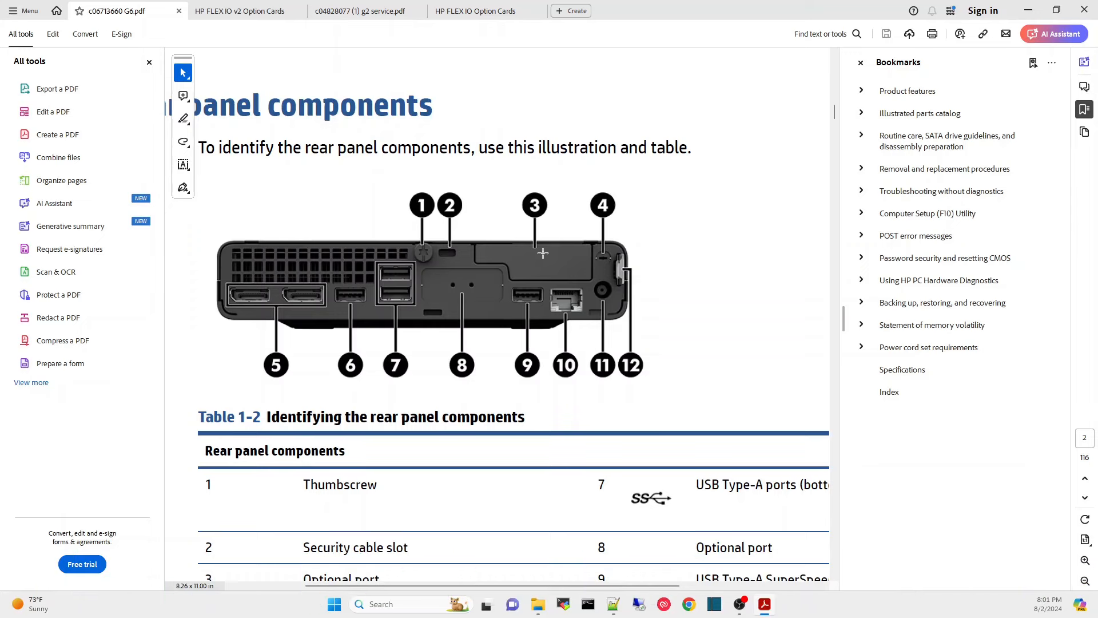
pyautogui.moveTo(553, 247)
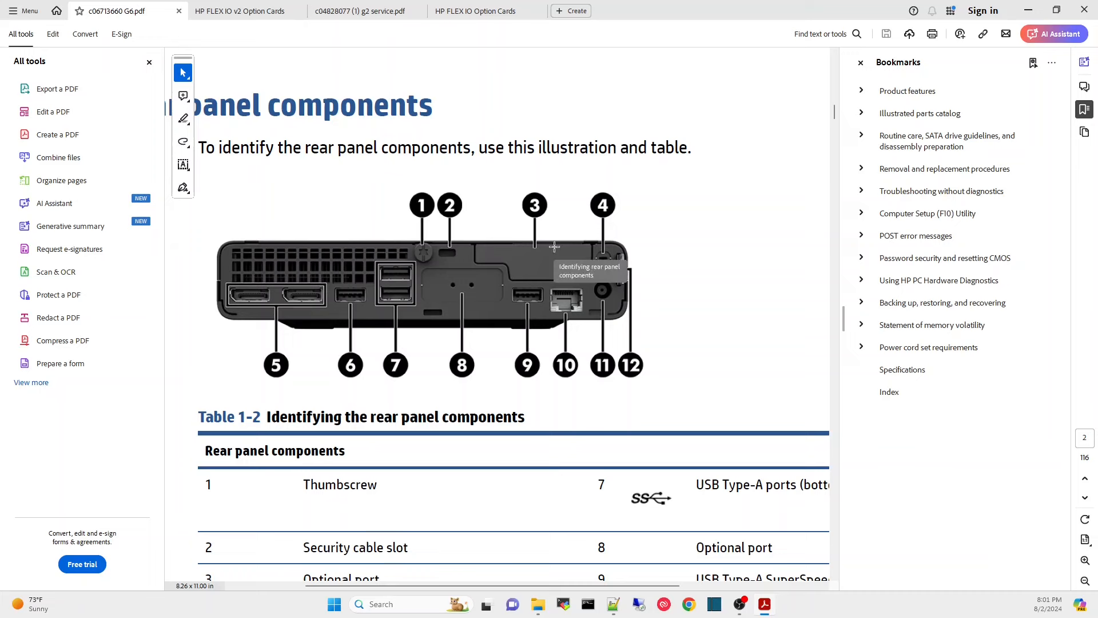
pyautogui.moveTo(539, 259)
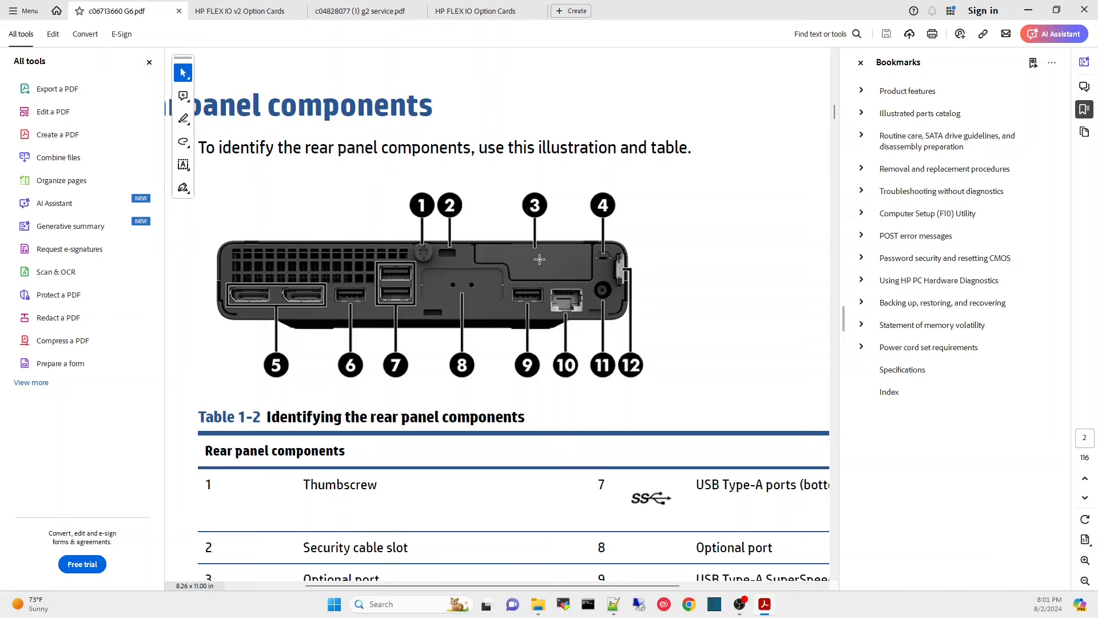
pyautogui.moveTo(529, 273)
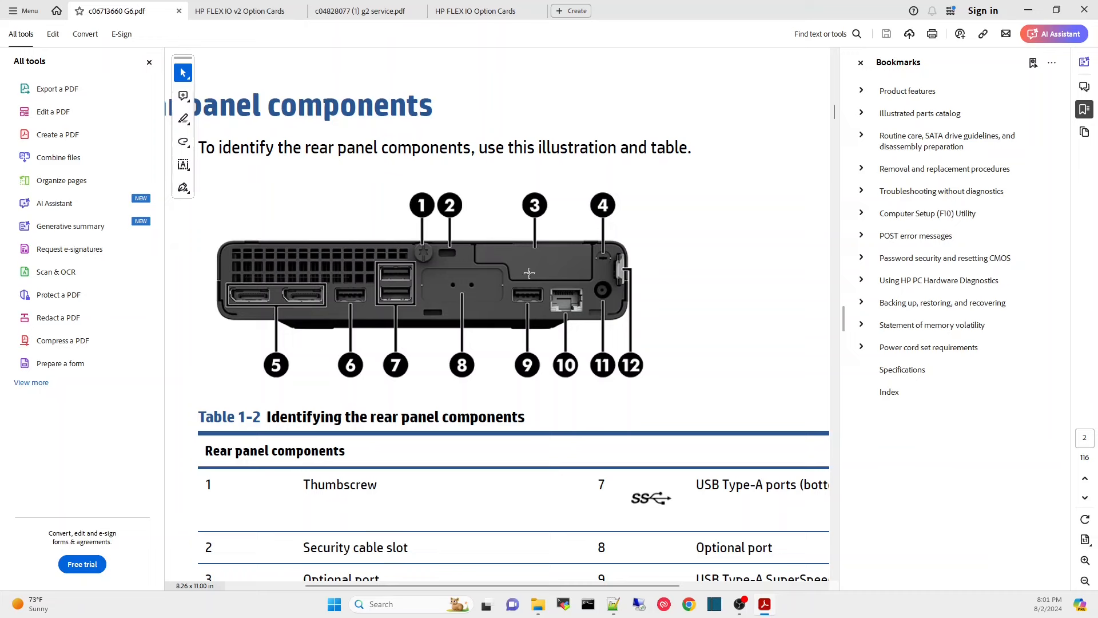
pyautogui.moveTo(538, 276)
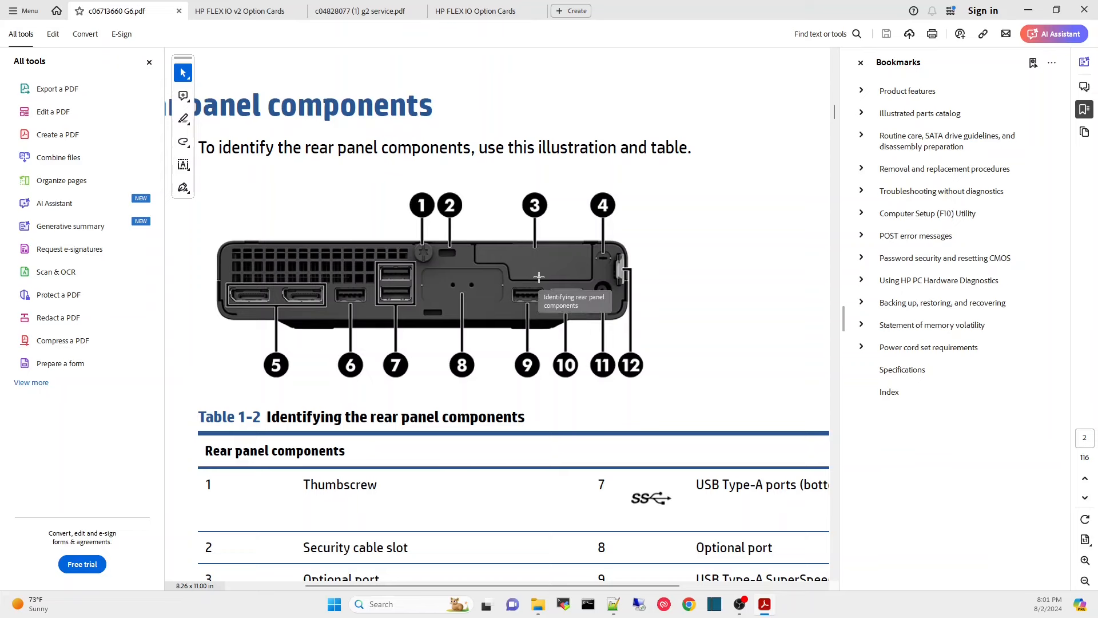
pyautogui.scroll(-3)
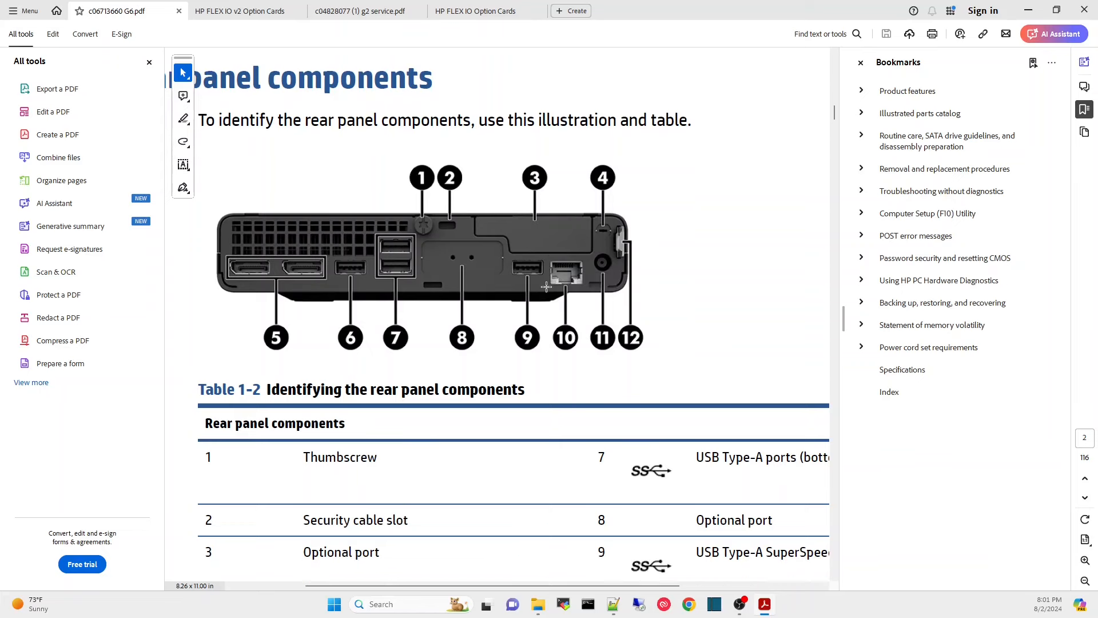
pyautogui.scroll(-3)
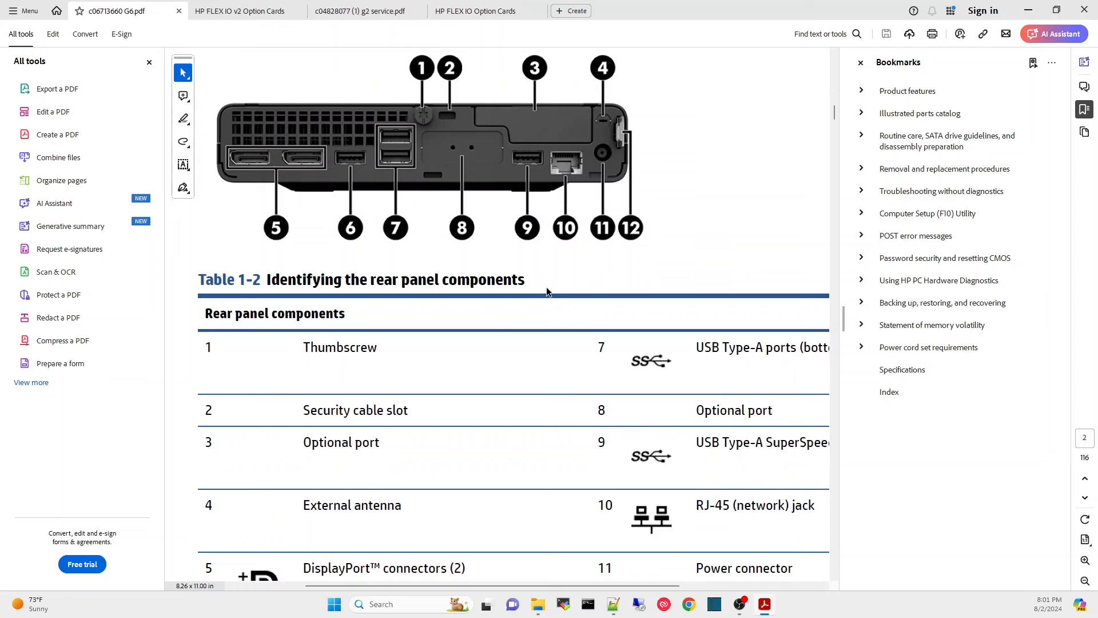
pyautogui.scroll(-3)
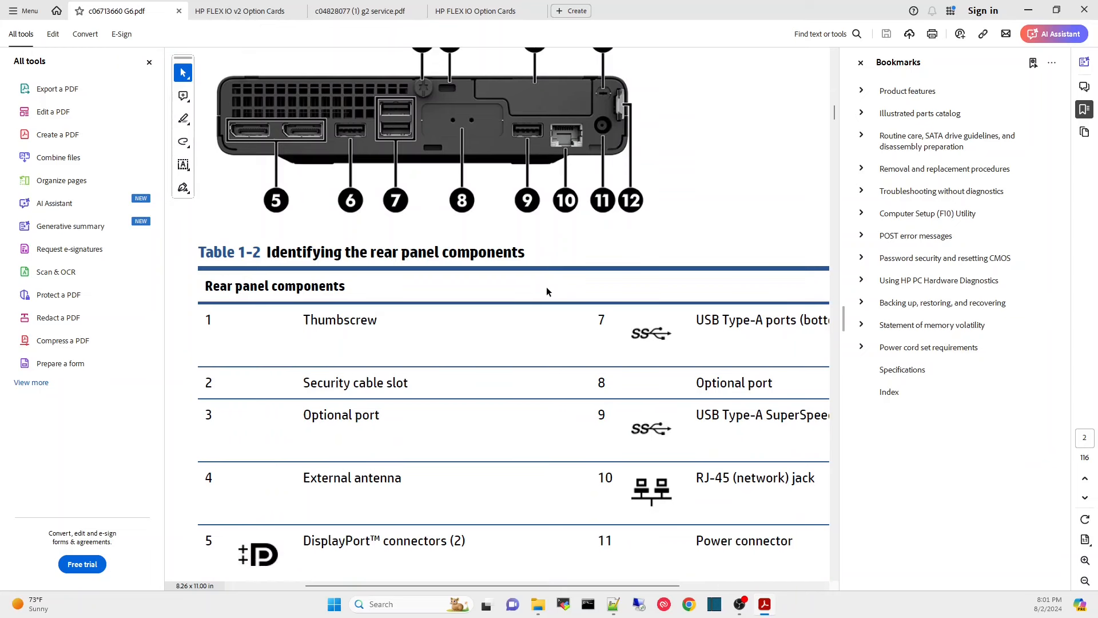
pyautogui.moveTo(506, 381)
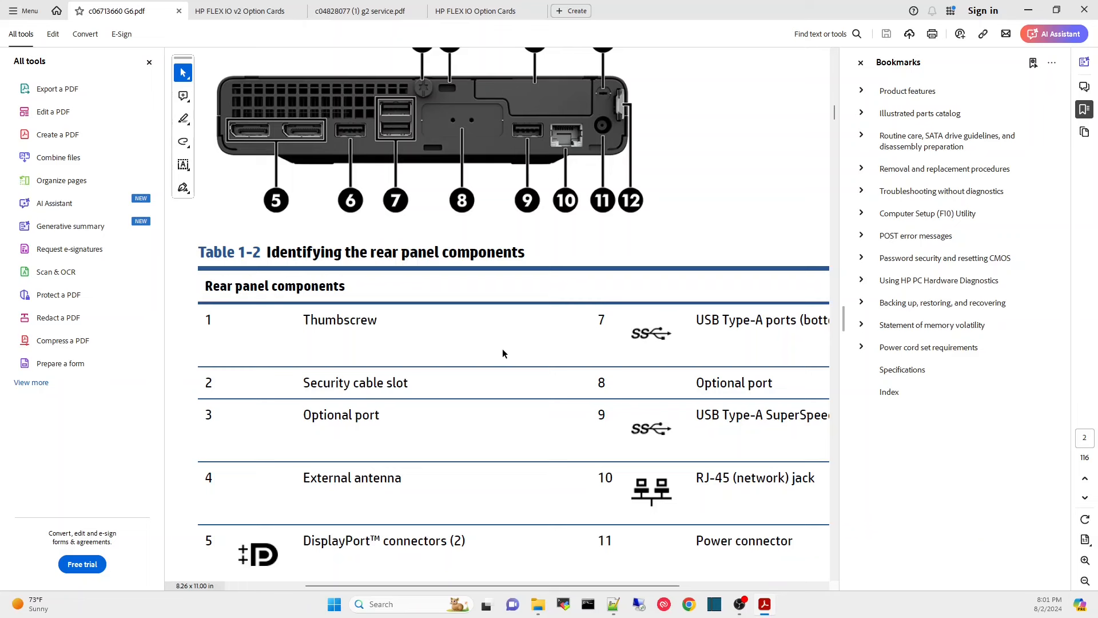
pyautogui.moveTo(551, 274)
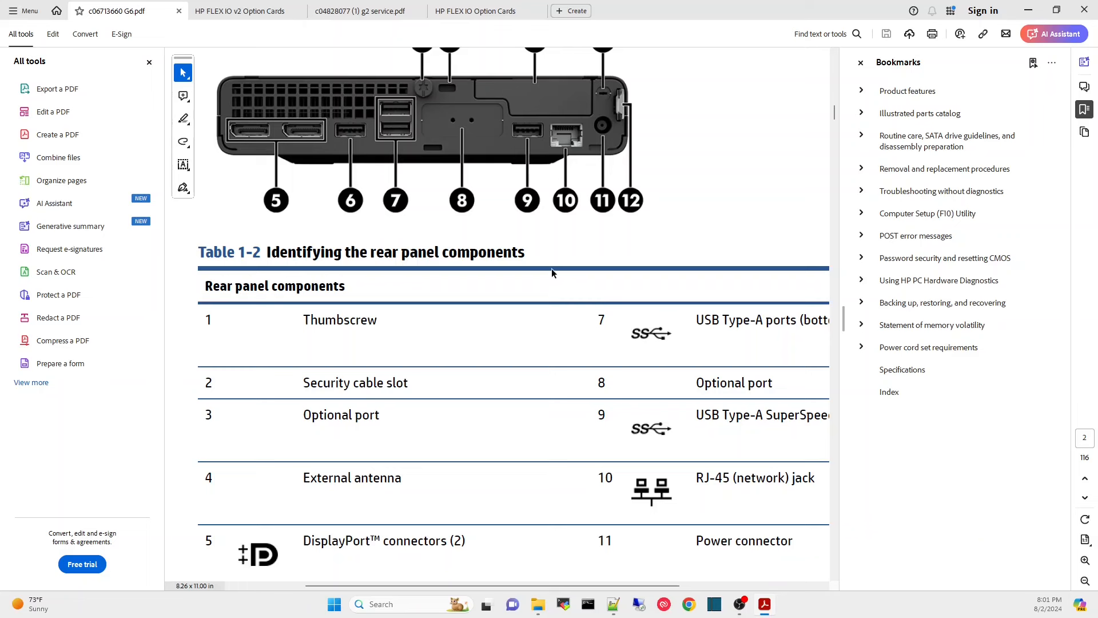
pyautogui.click(603, 10)
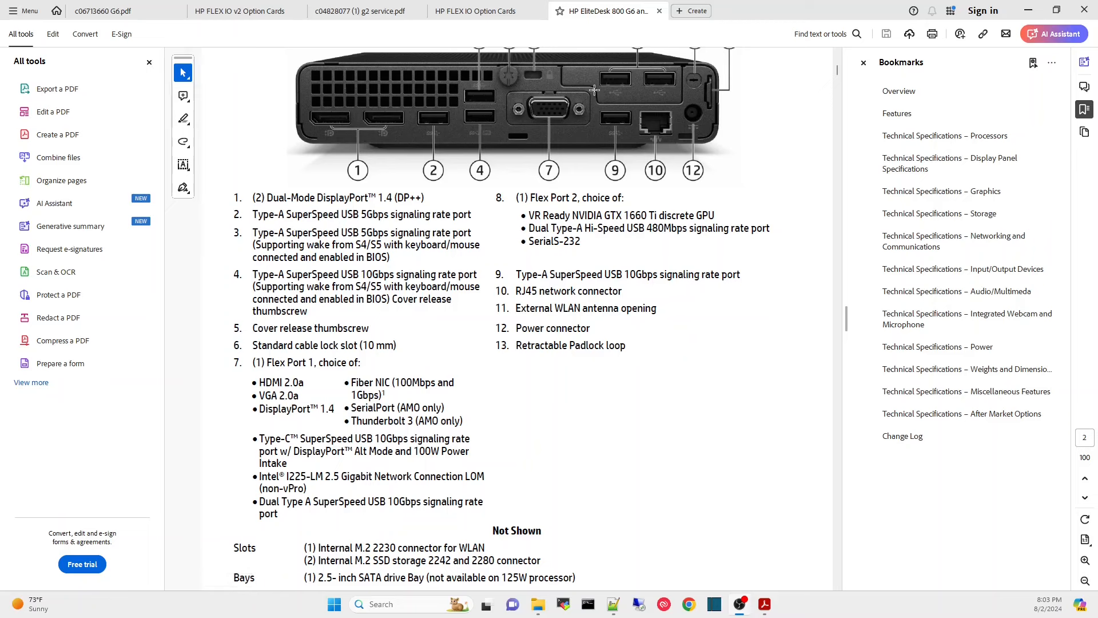
pyautogui.moveTo(593, 238)
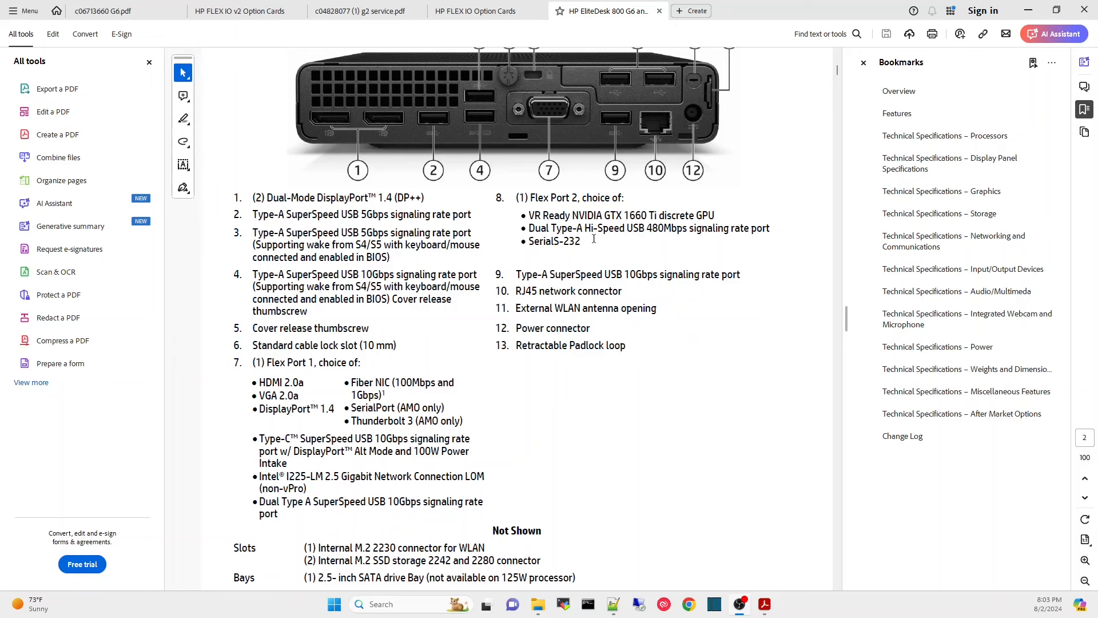
pyautogui.moveTo(675, 223)
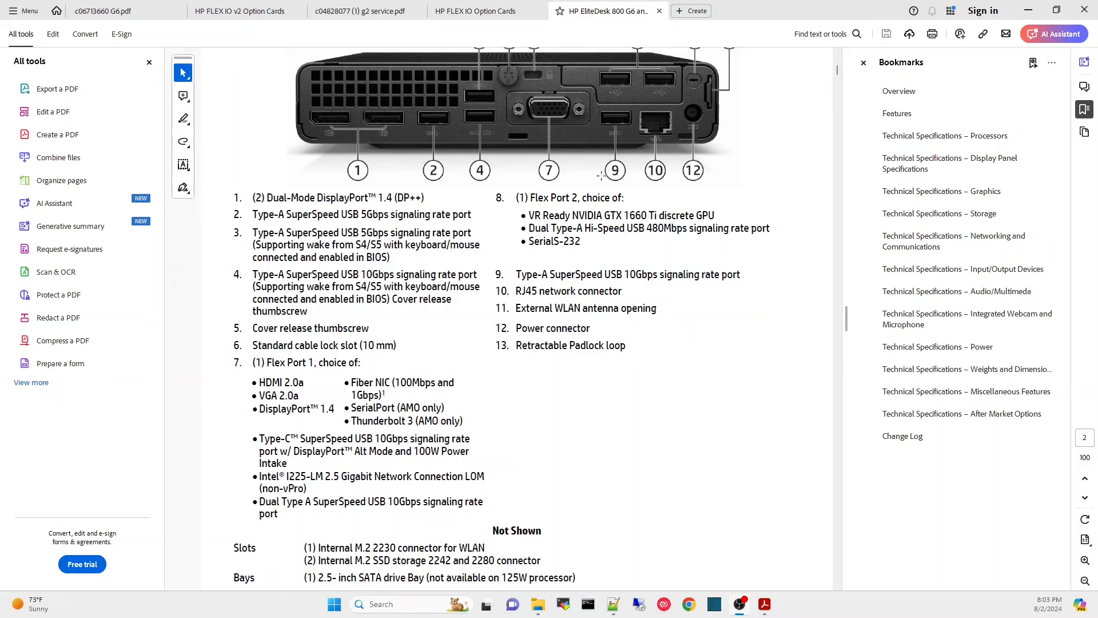
pyautogui.moveTo(538, 239)
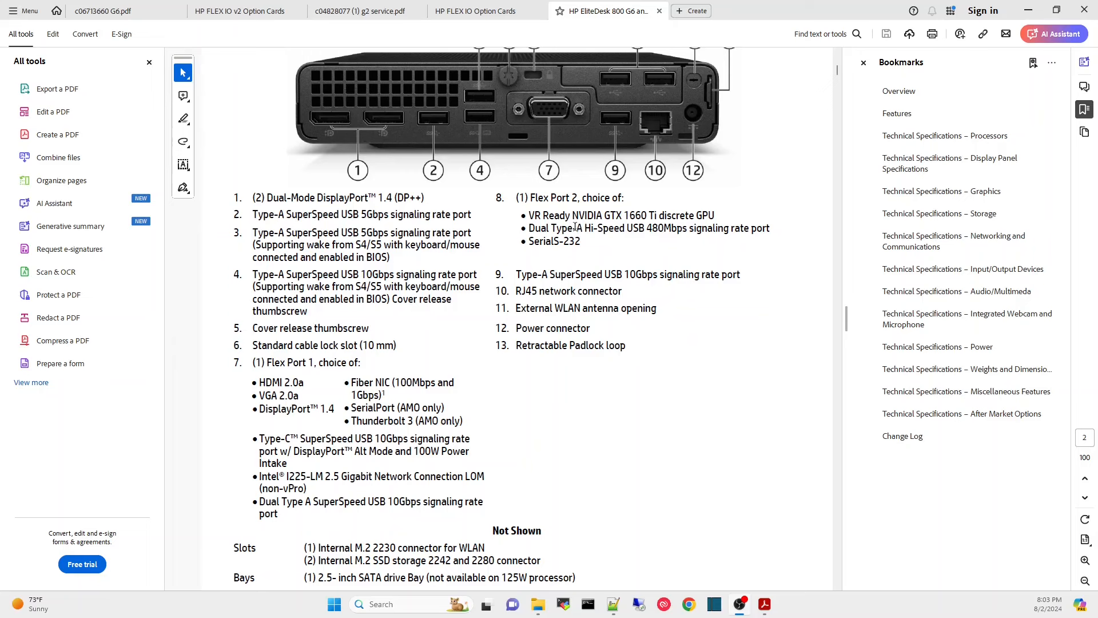
pyautogui.moveTo(667, 231)
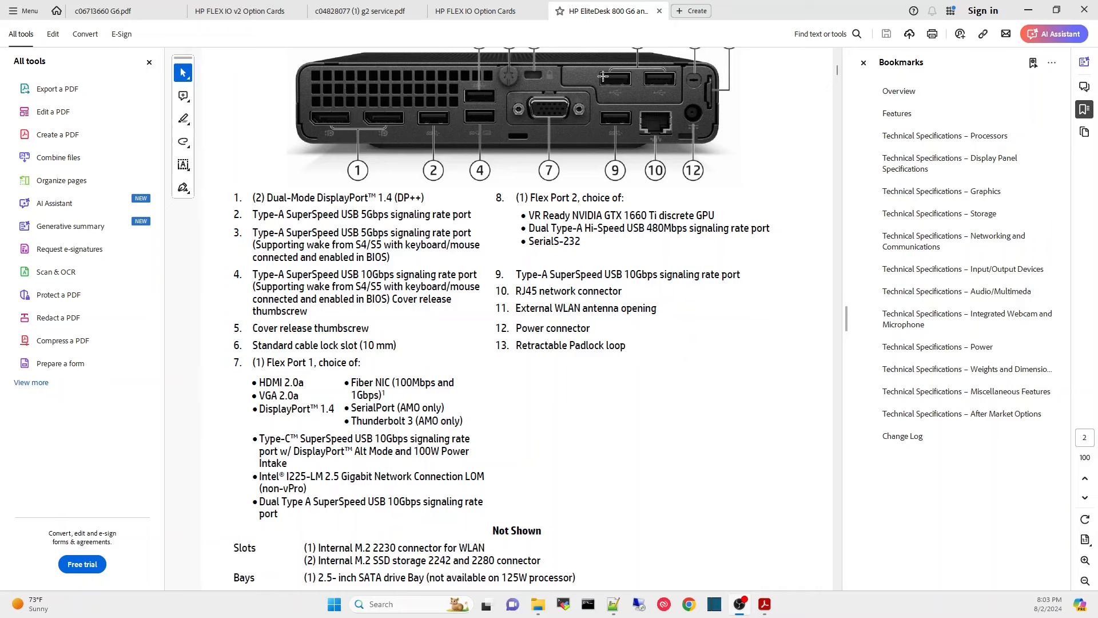
pyautogui.moveTo(638, 83)
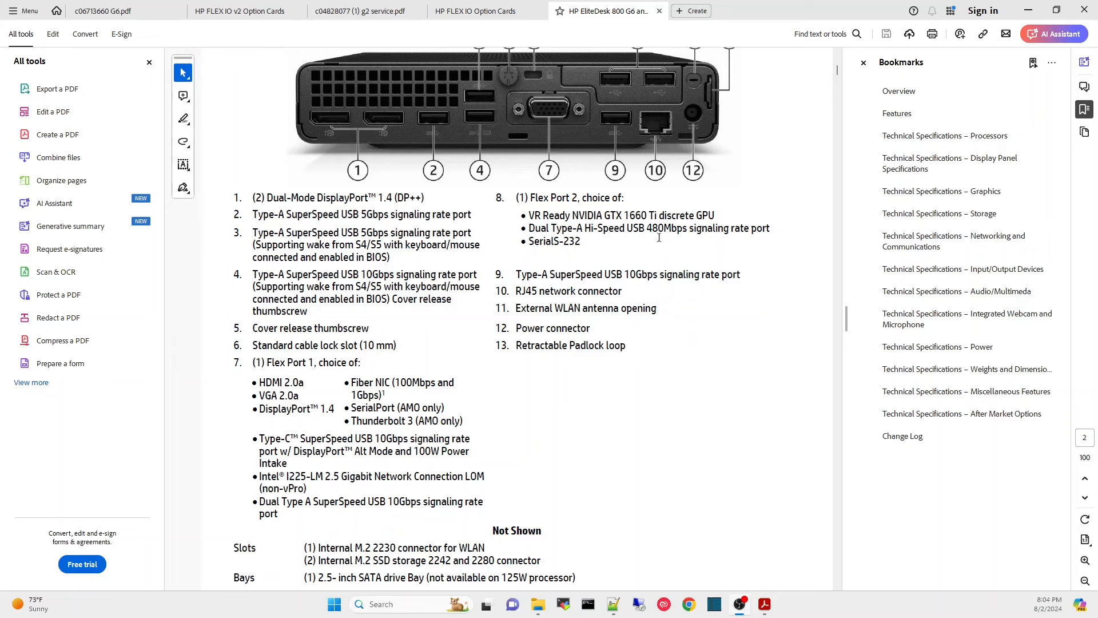
pyautogui.moveTo(214, 42)
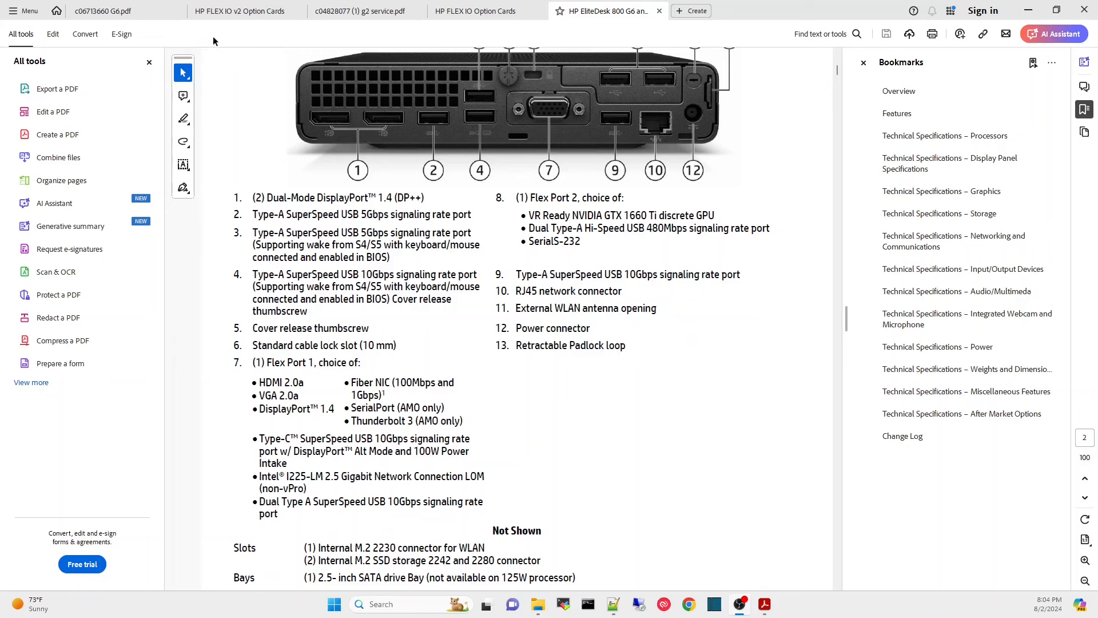
# Bring up the eBay listing for the 13L57AA Serial Port Flex IO 2nd v2 card
pyautogui.click(105, 10)
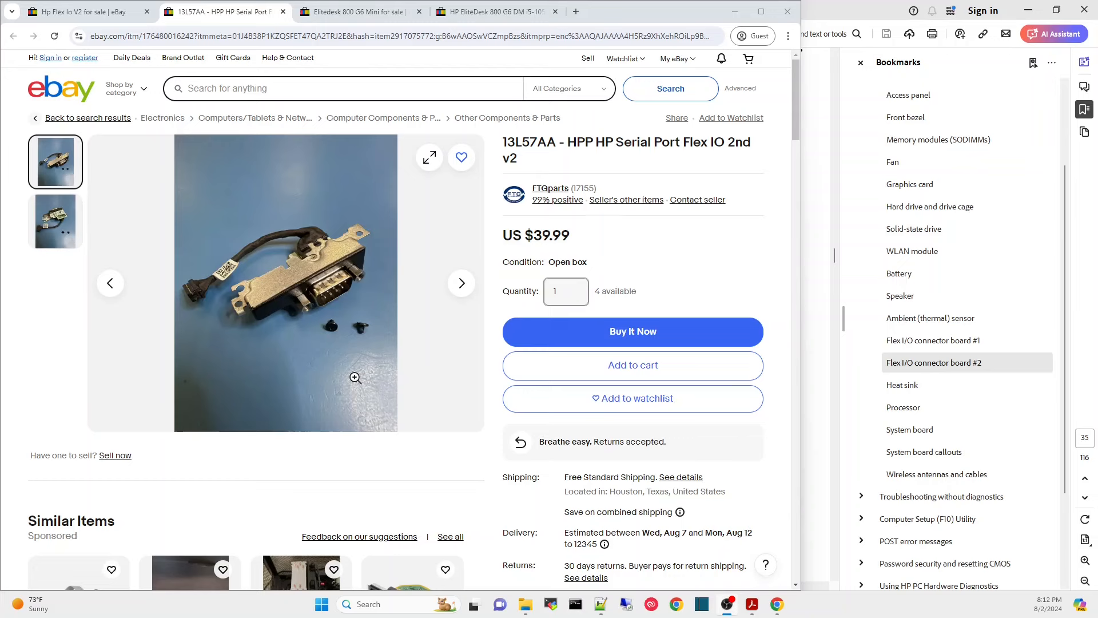
pyautogui.moveTo(335, 350)
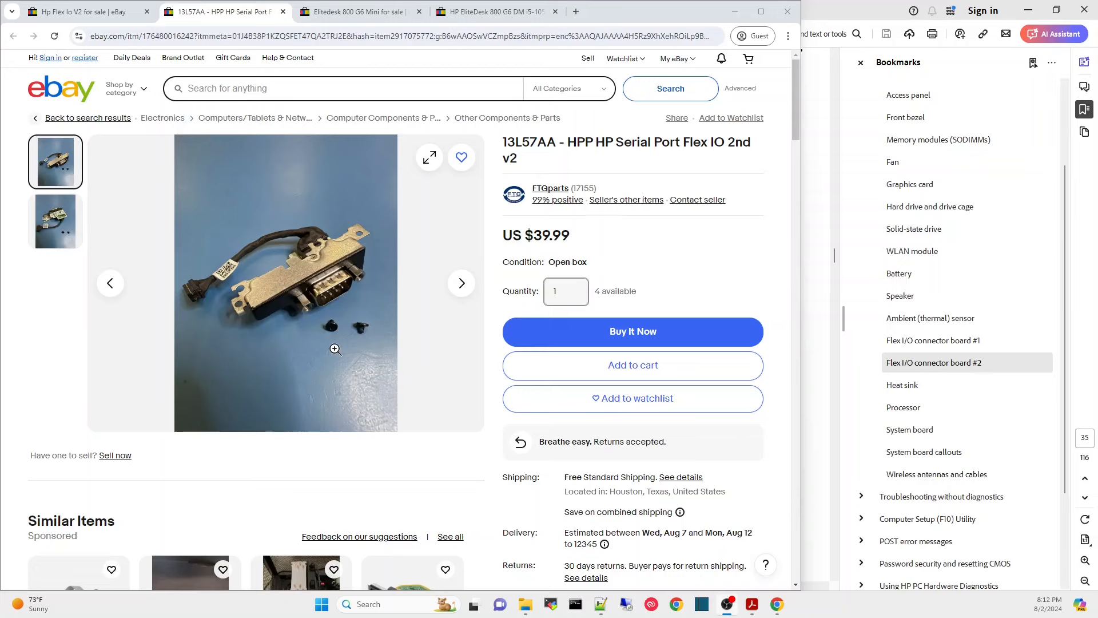
pyautogui.moveTo(242, 303)
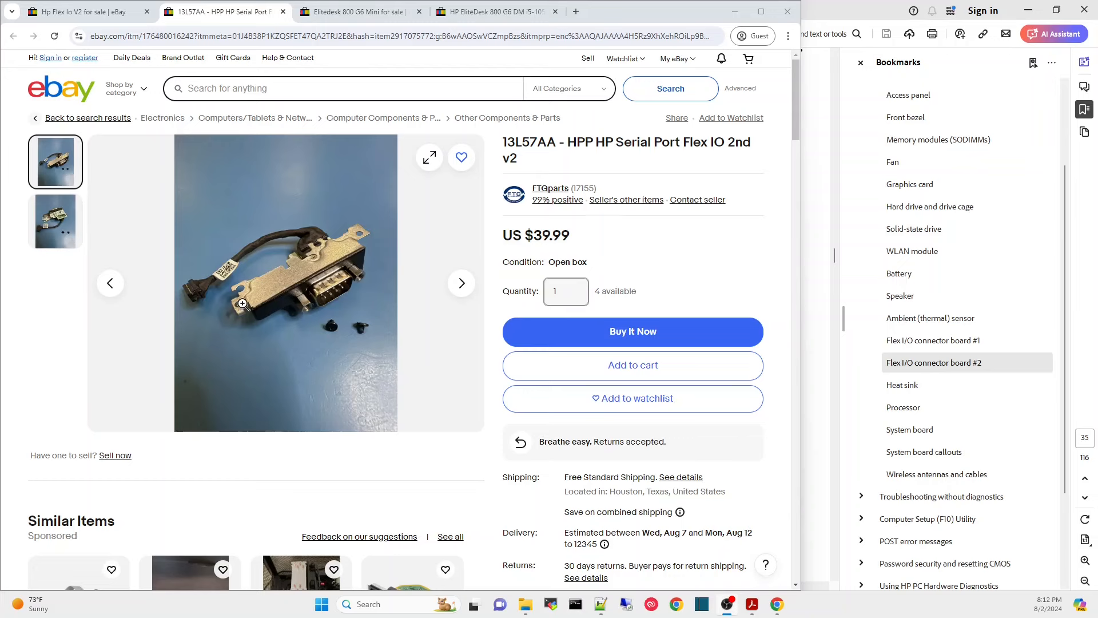
pyautogui.moveTo(368, 258)
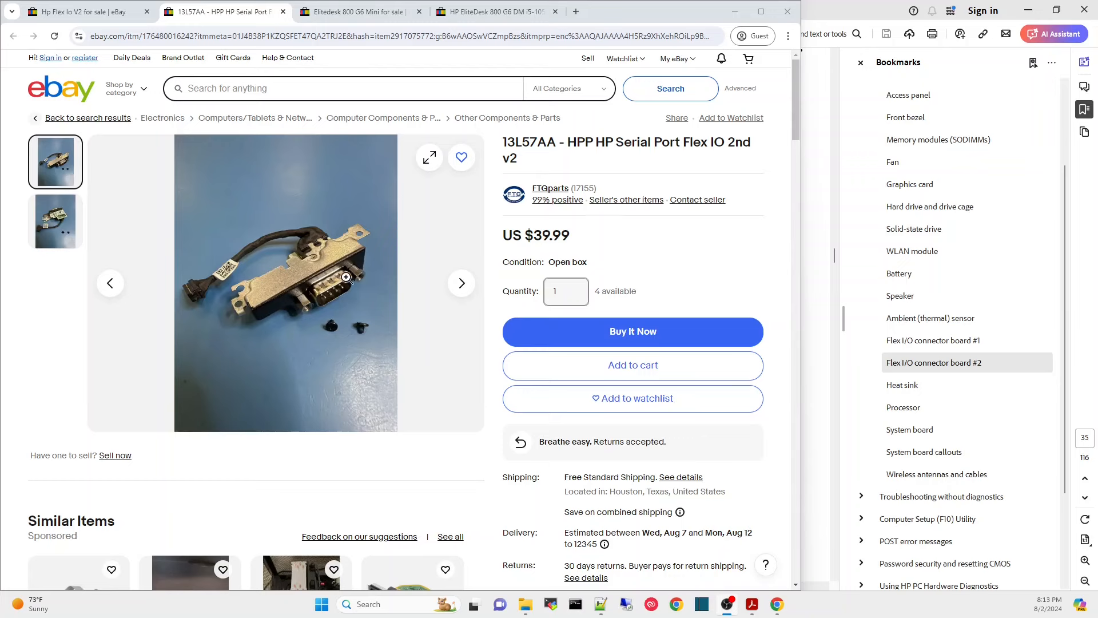
pyautogui.moveTo(321, 304)
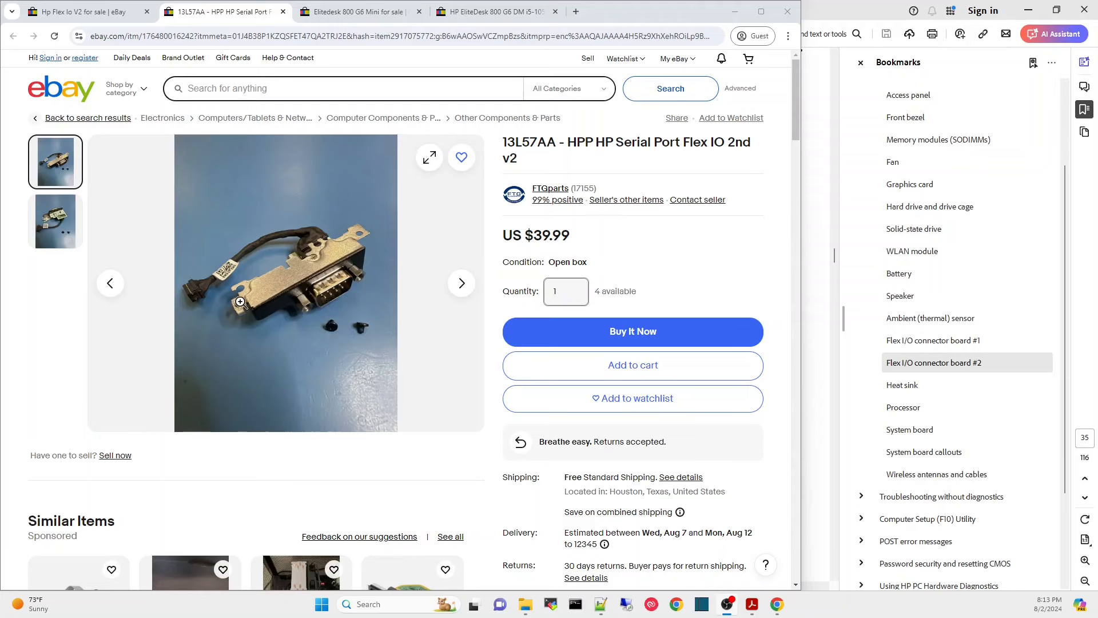
pyautogui.moveTo(236, 270)
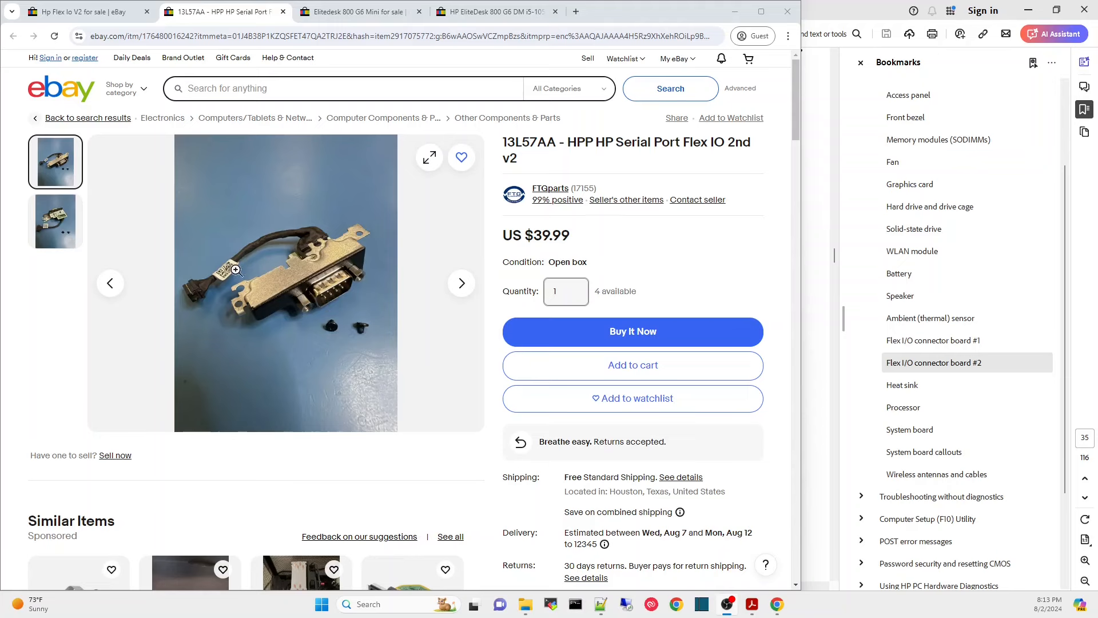
# View the serial port card's second photo, then switch to the HP EliteDesk 800 G6 DM listing
pyautogui.click(54, 221)
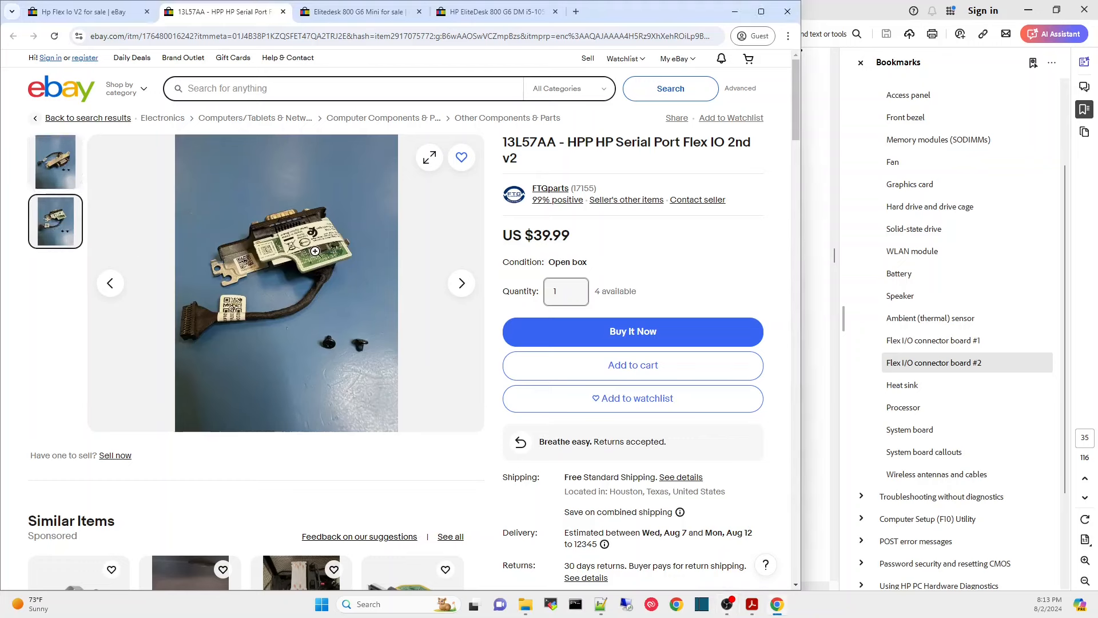
pyautogui.moveTo(208, 327)
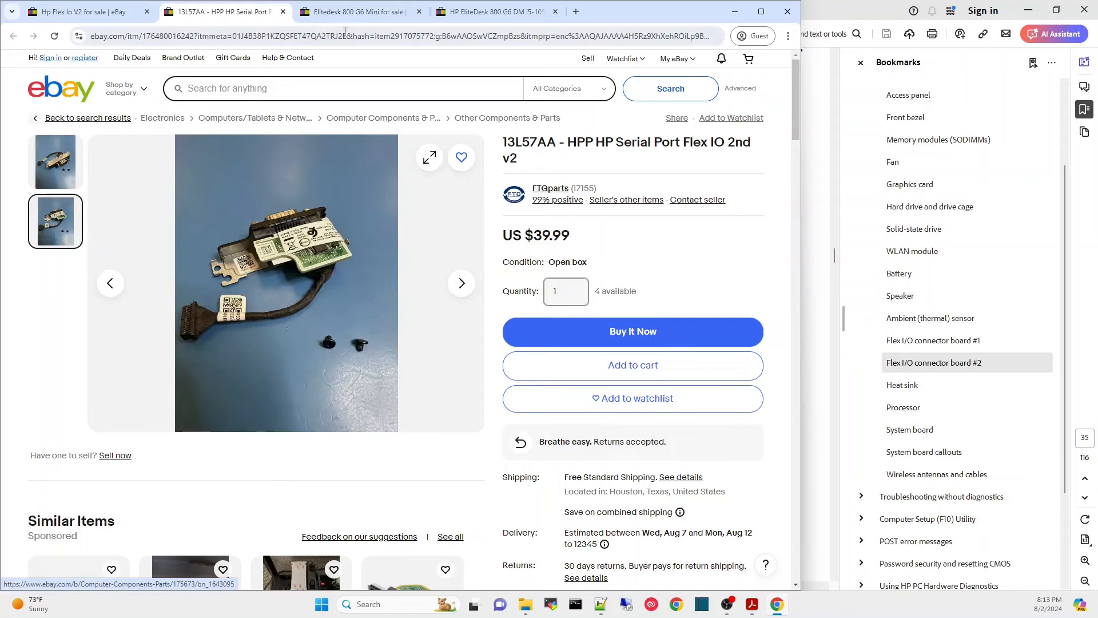
pyautogui.moveTo(357, 11)
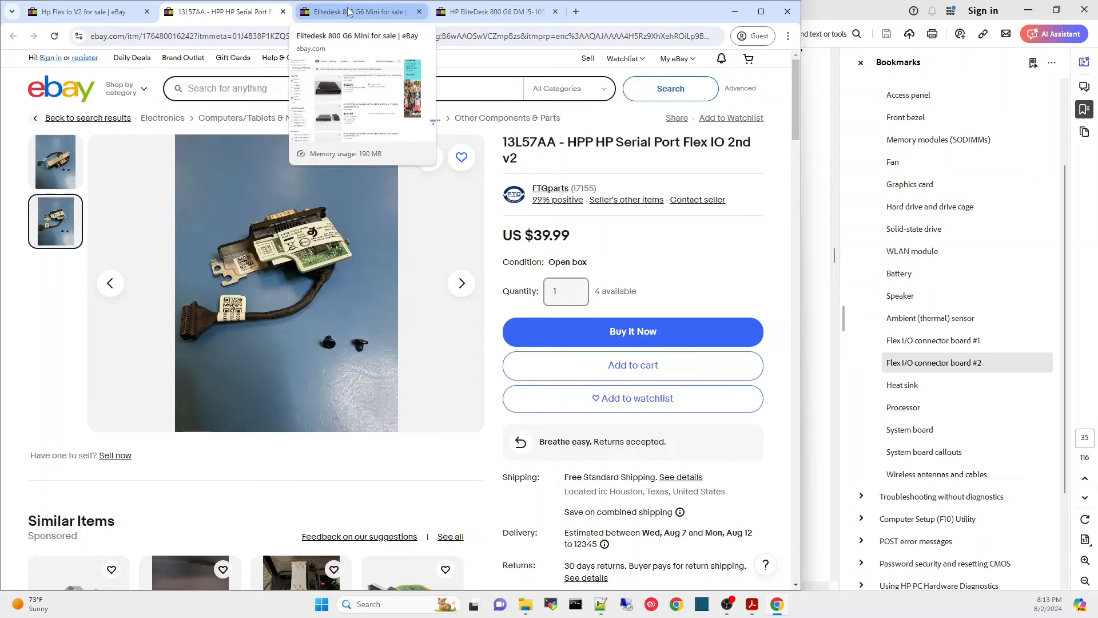
pyautogui.click(491, 12)
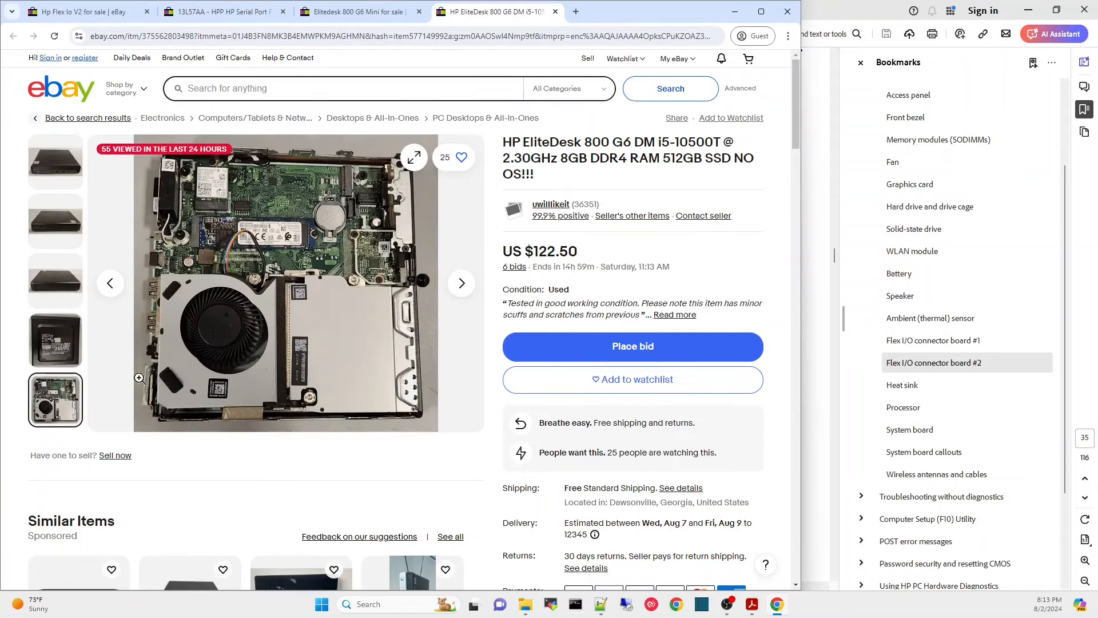
pyautogui.moveTo(300, 292)
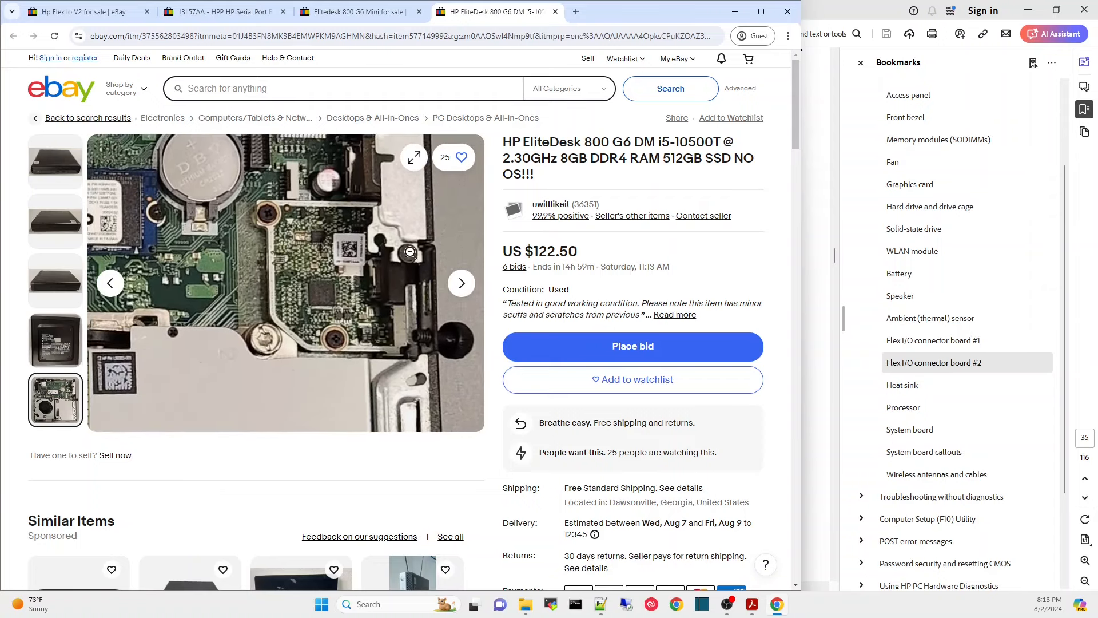
pyautogui.click(410, 251)
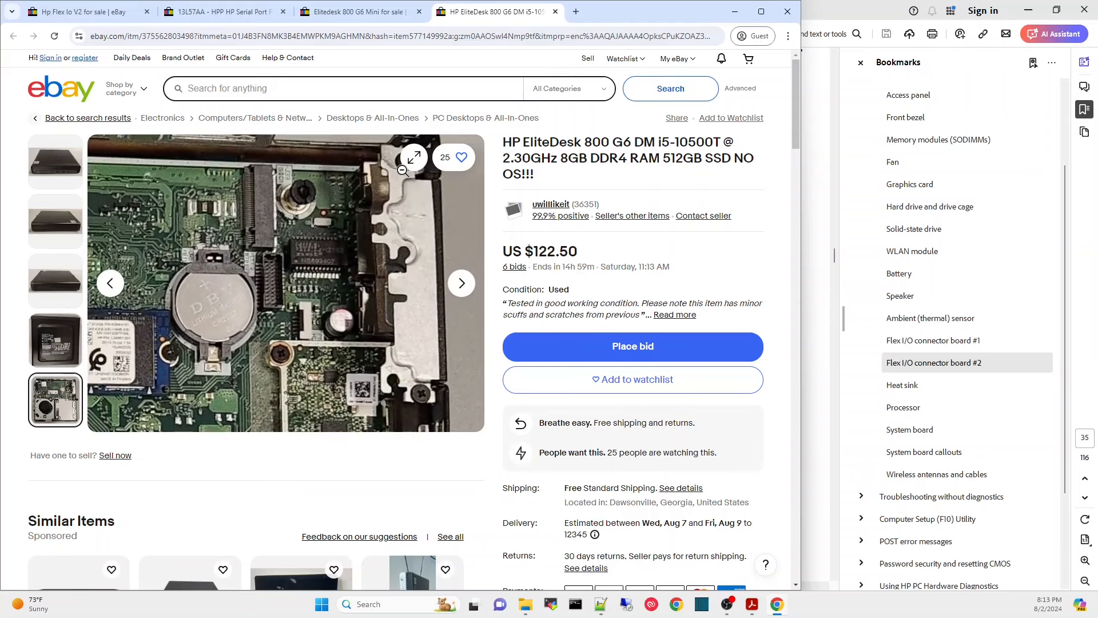